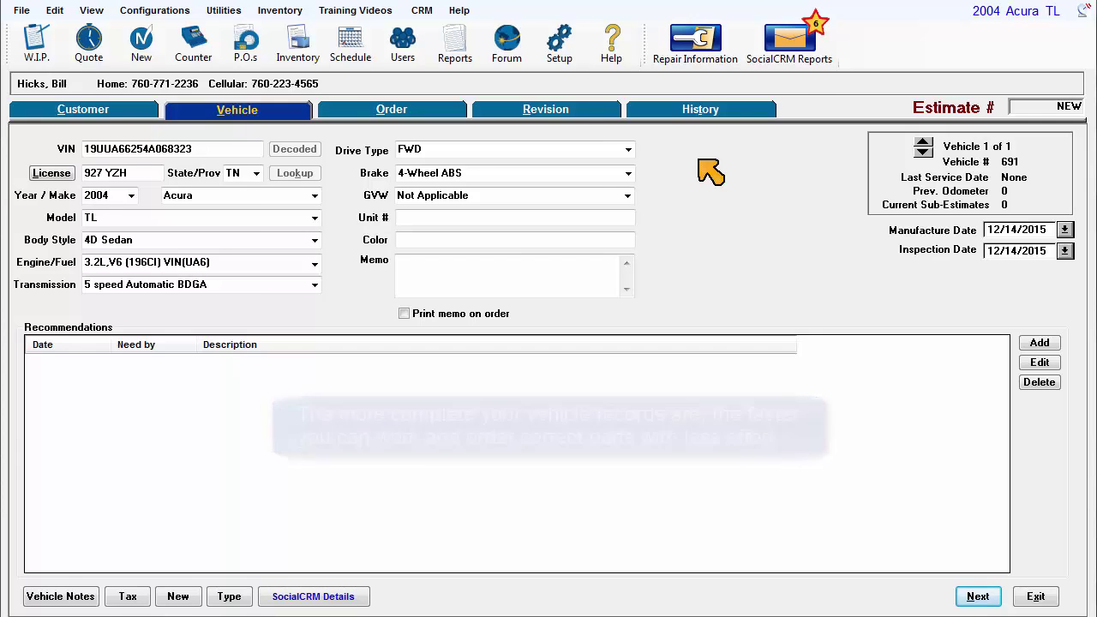
# - Enter 'Green' in the Color field of the Acura TL's Vehicle tab
pyautogui.click(514, 216)
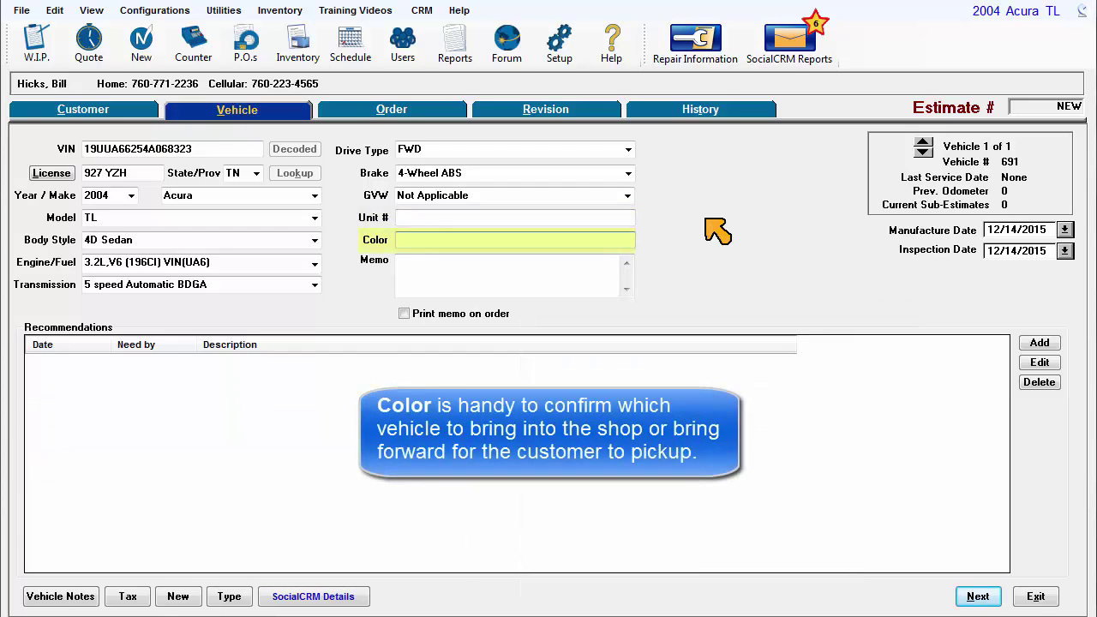
pyautogui.write('Green')
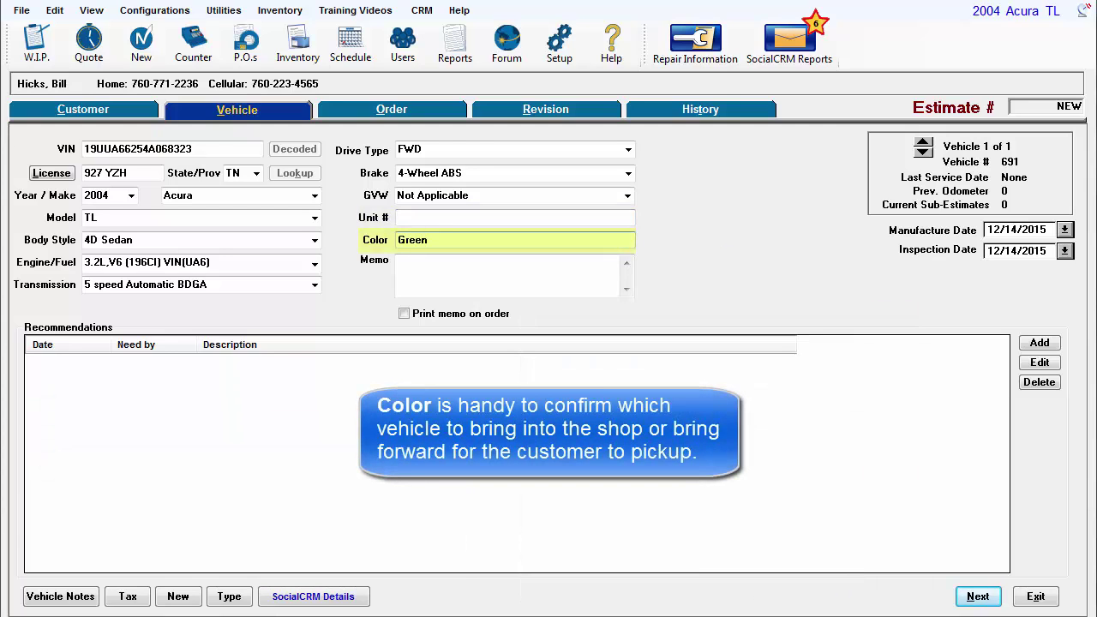